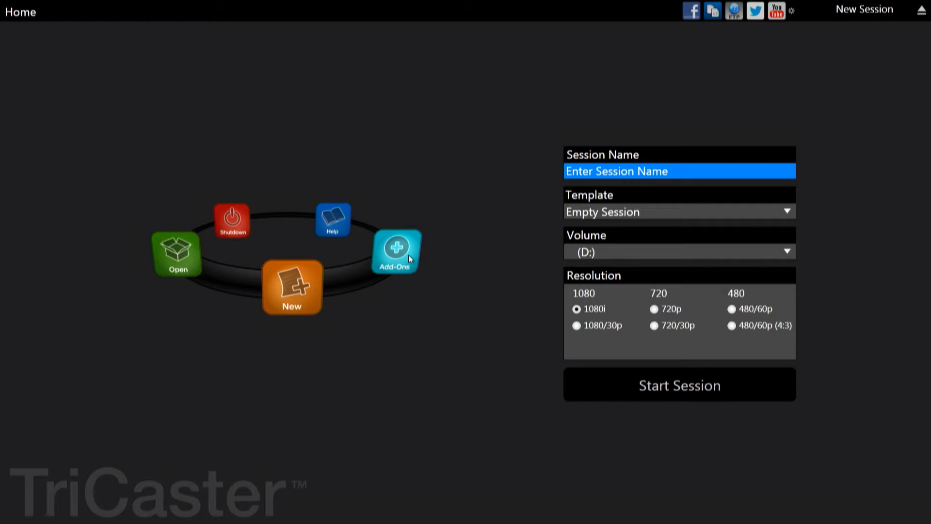
- Show the Add-Ons list from the TriCaster home screen
{"action": "left_click", "coordinate": [395, 251]}
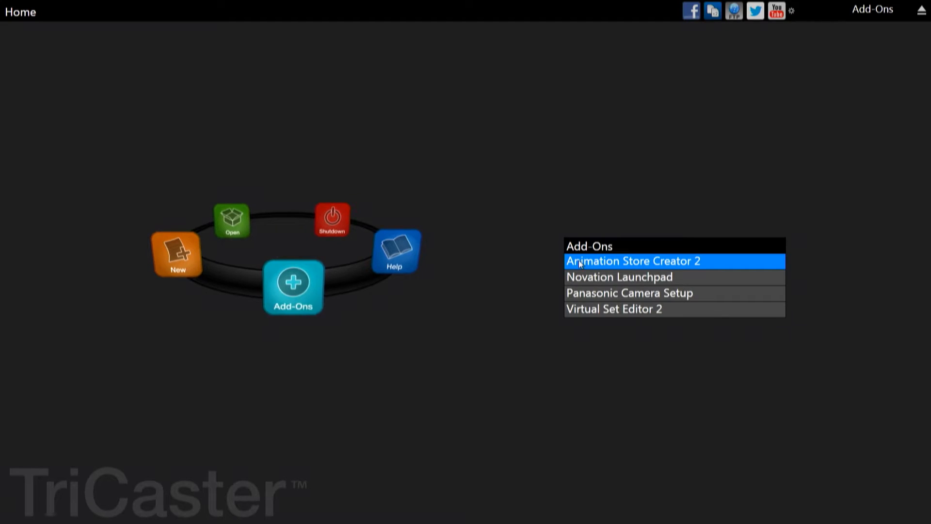
- Launch Animation Store Creator 2 and load the PNG Transition00 sequence as the overlay animation
{"action": "left_click", "coordinate": [633, 261]}
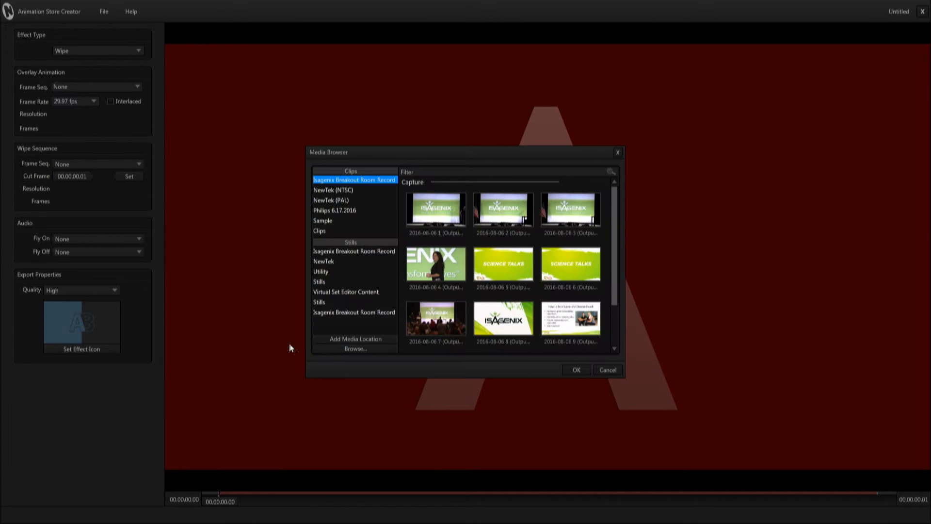
{"action": "left_click", "coordinate": [576, 370]}
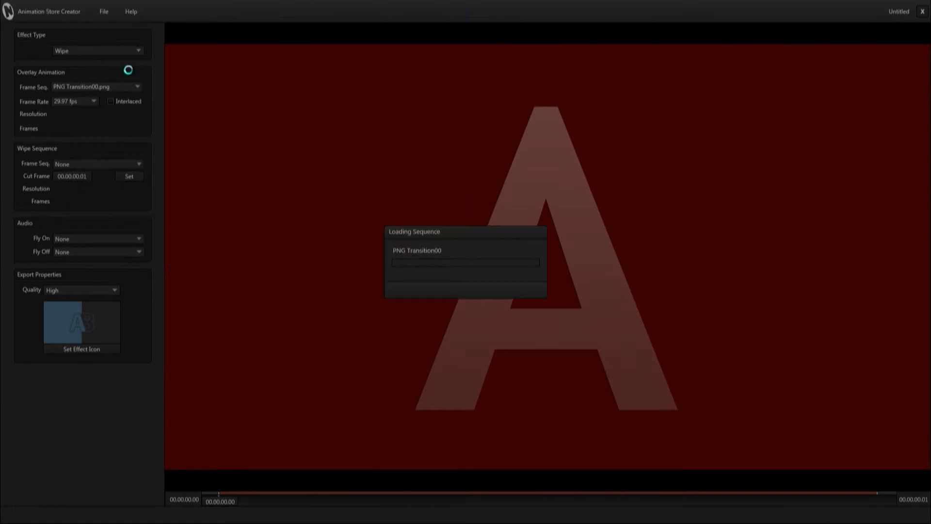